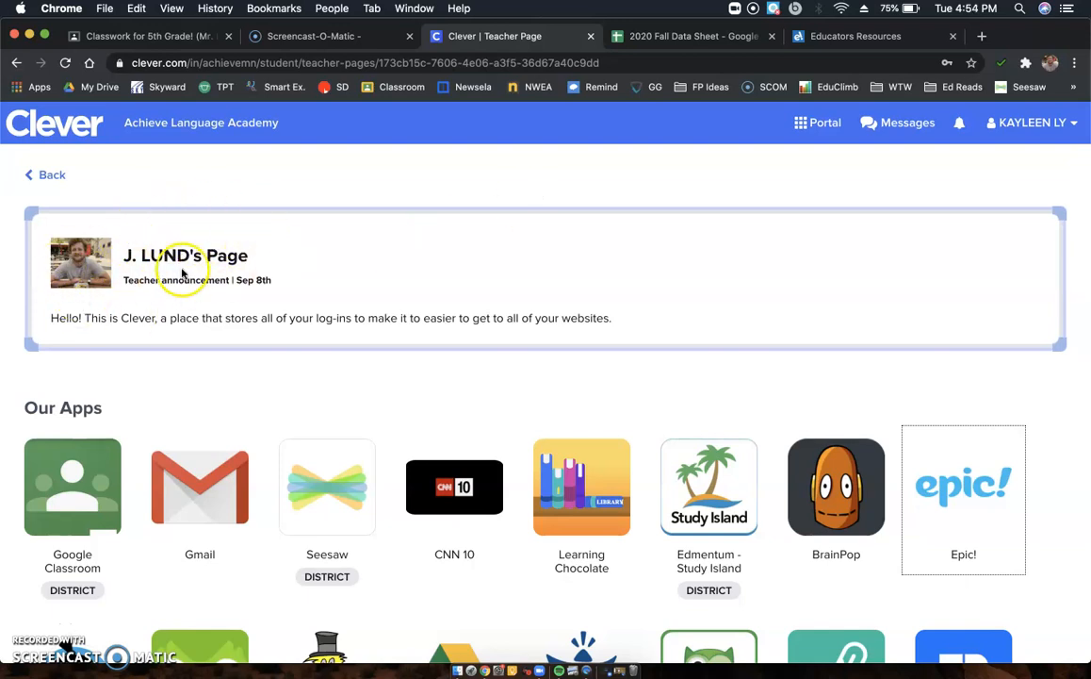
- Launch the Epic! app and choose the Students & Educators class-code login
scroll("down", 3)
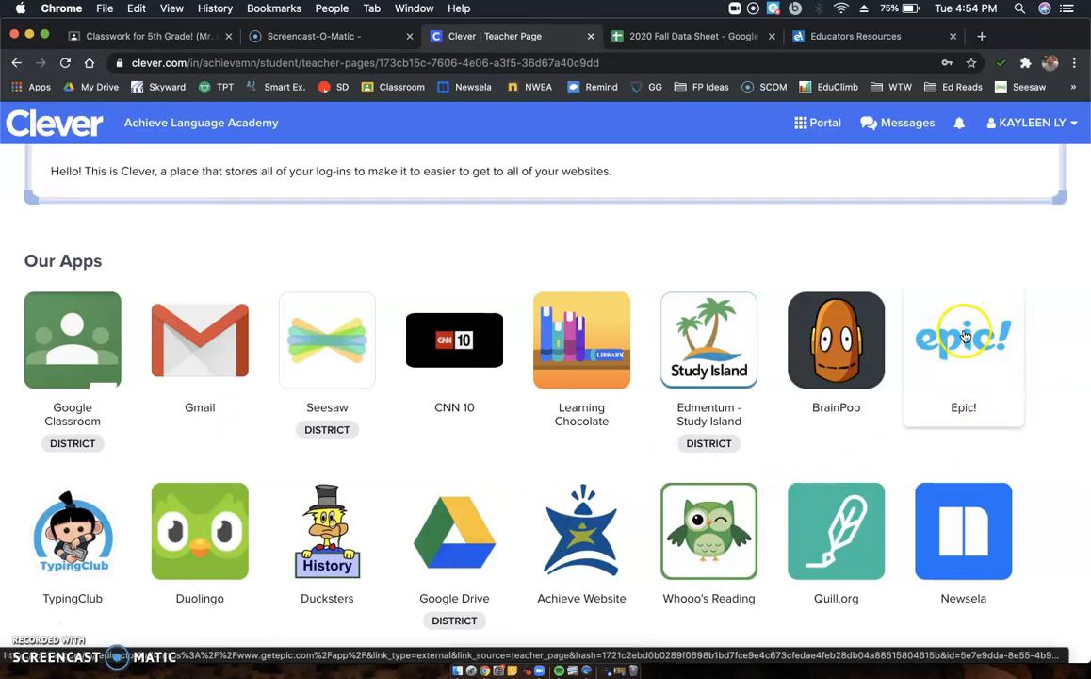
left_click(964, 339)
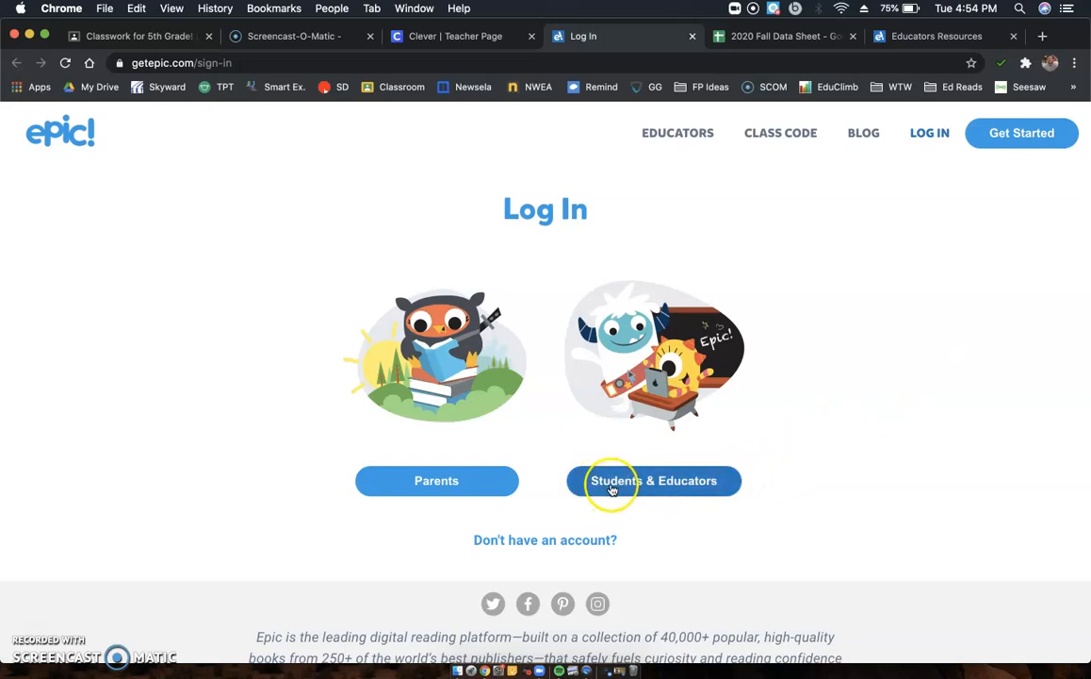
left_click(652, 480)
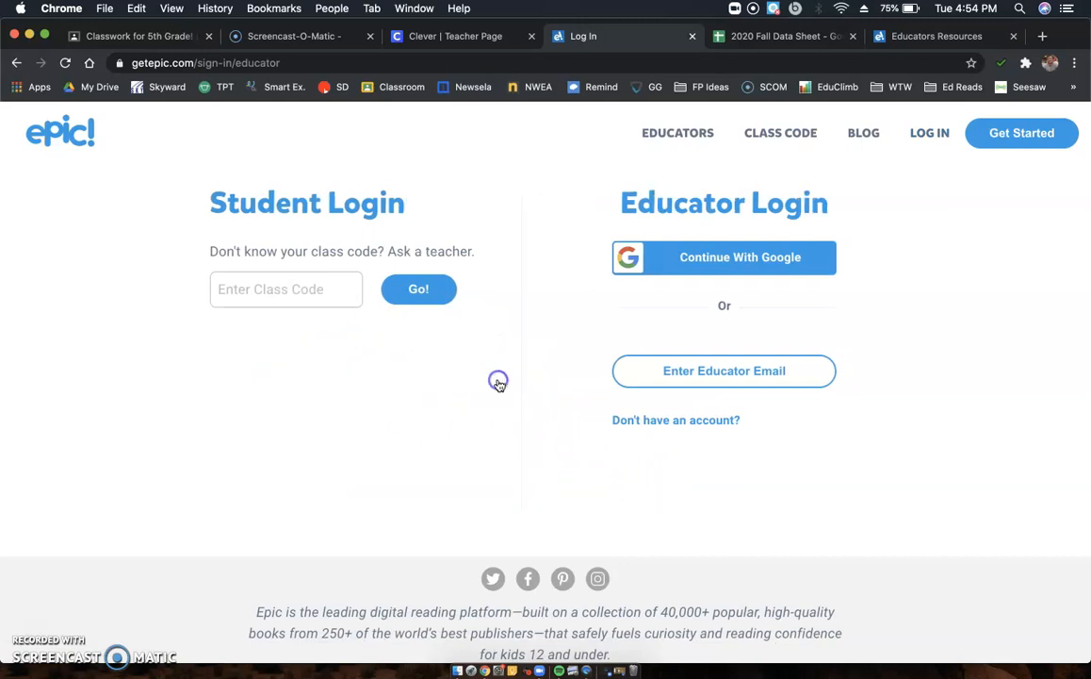
left_click(286, 288)
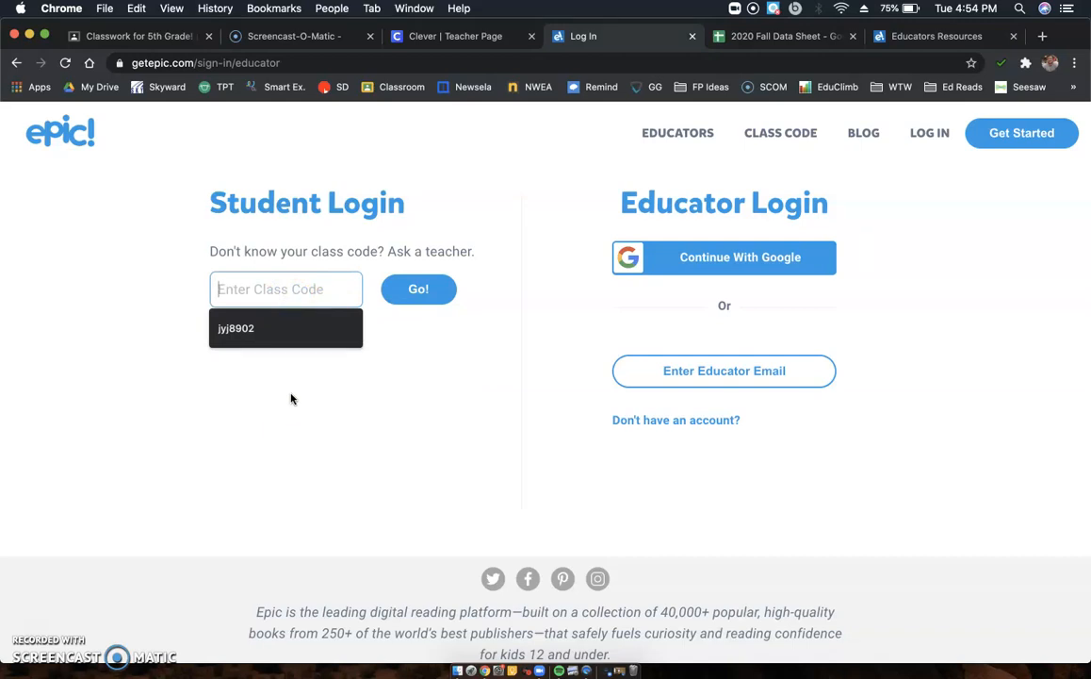
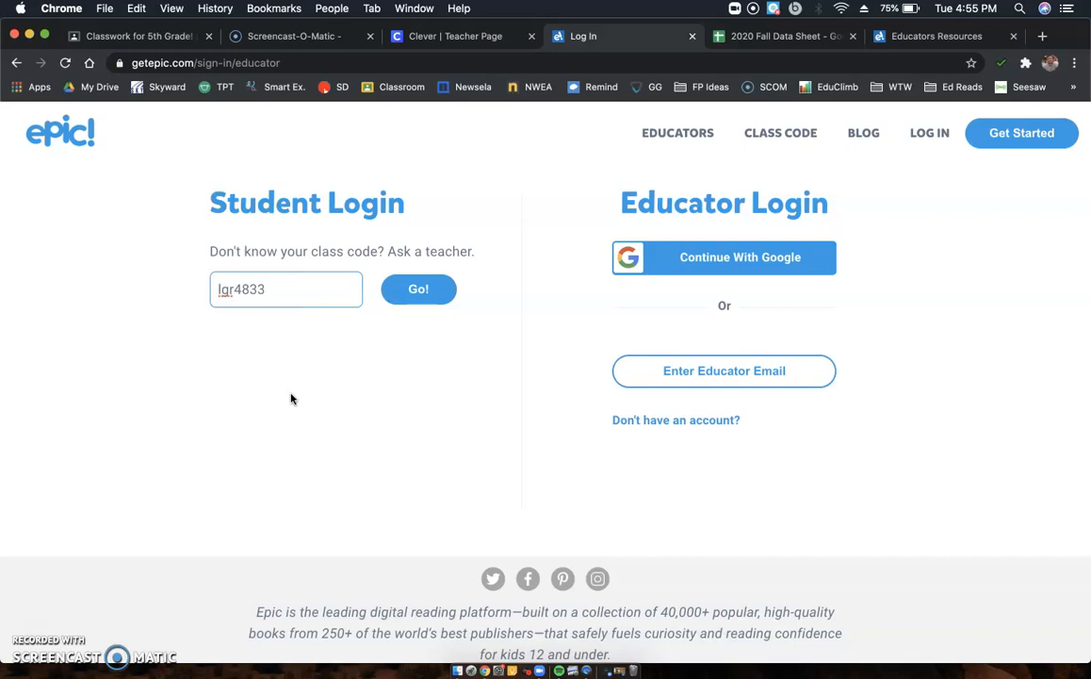
mouse_move(94, 347)
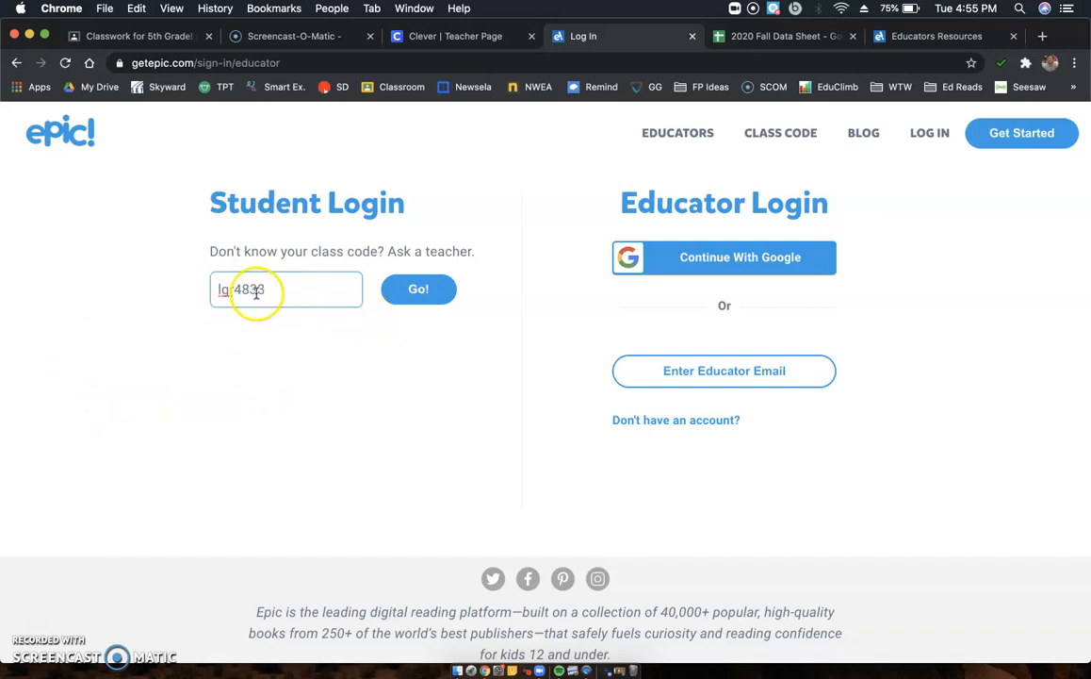
left_click(419, 288)
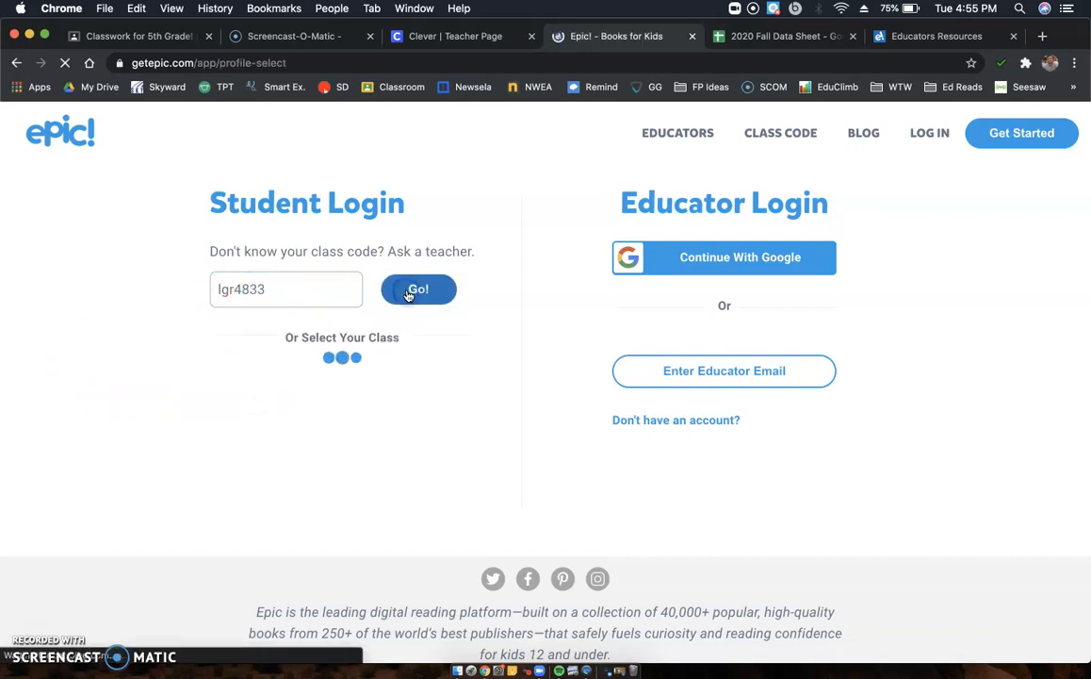
- Browse the class student list and pick a profile, reaching the after-school-hours notice
left_click(419, 290)
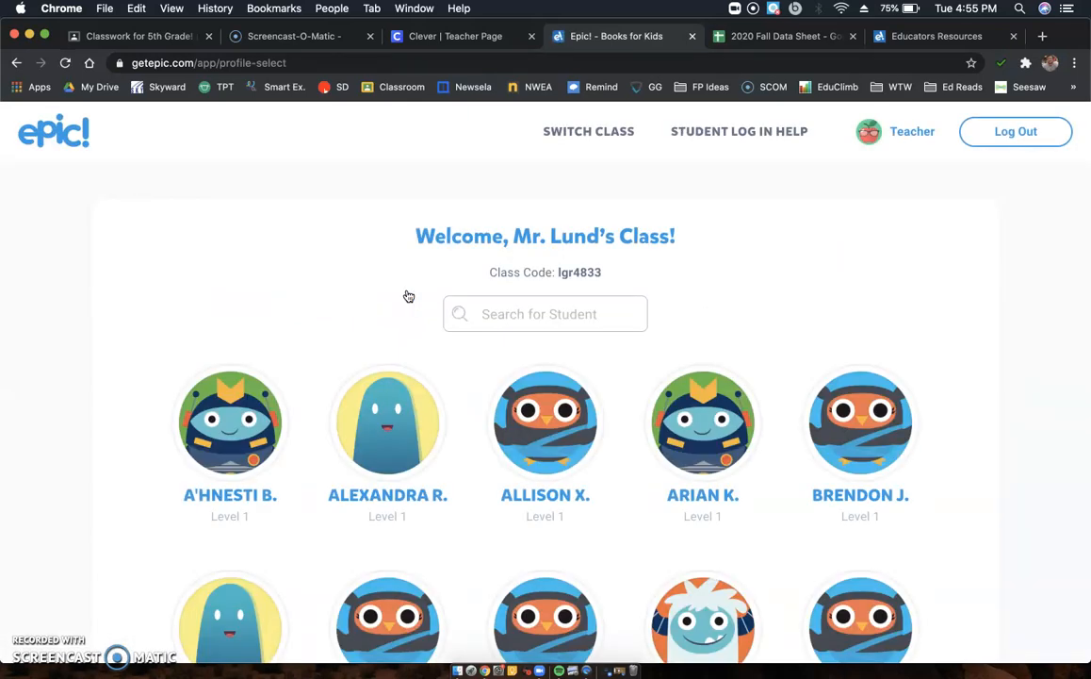
scroll("down", 3)
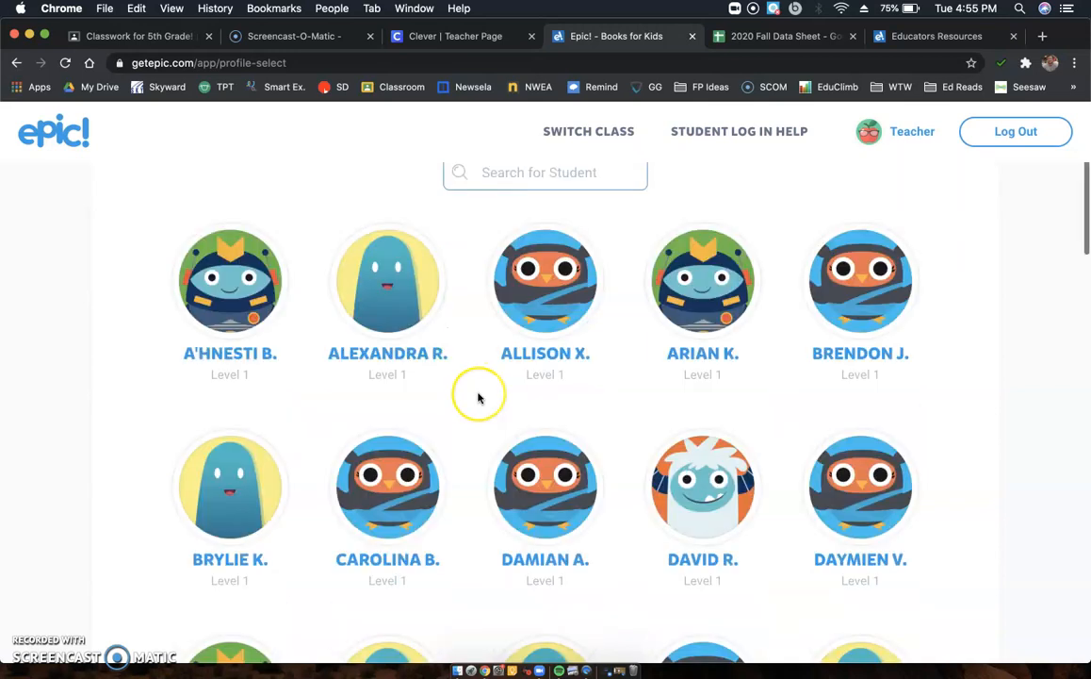
scroll("down", 3)
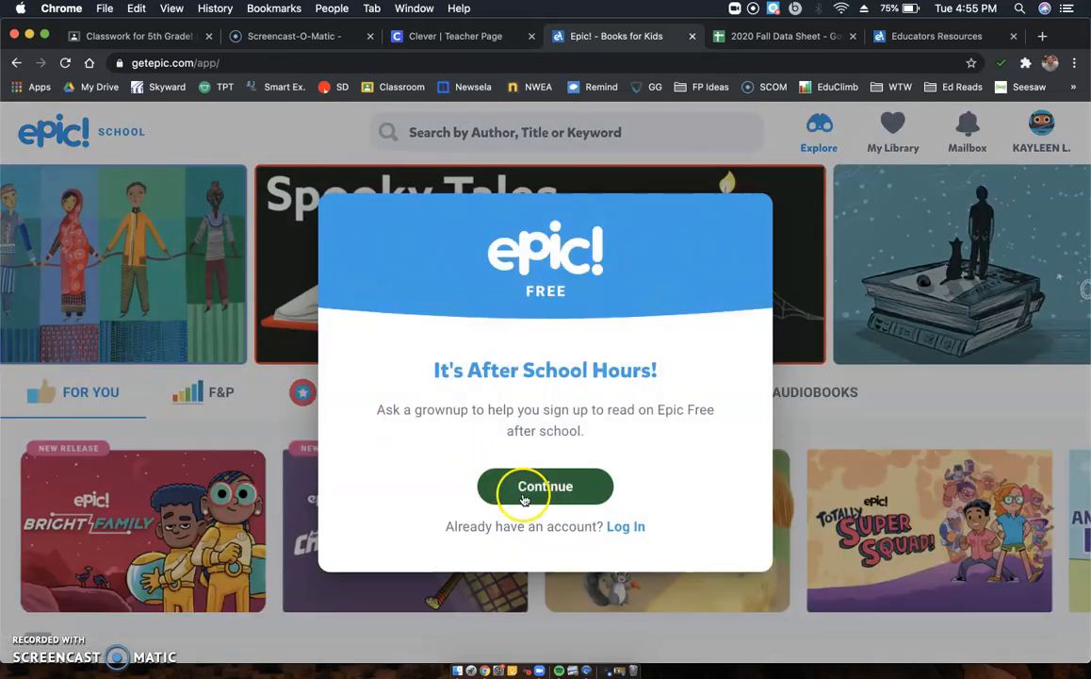
- Continue past the notice, enter the parent email (correcting a typo) and submit Parent Sign Up
left_click(544, 486)
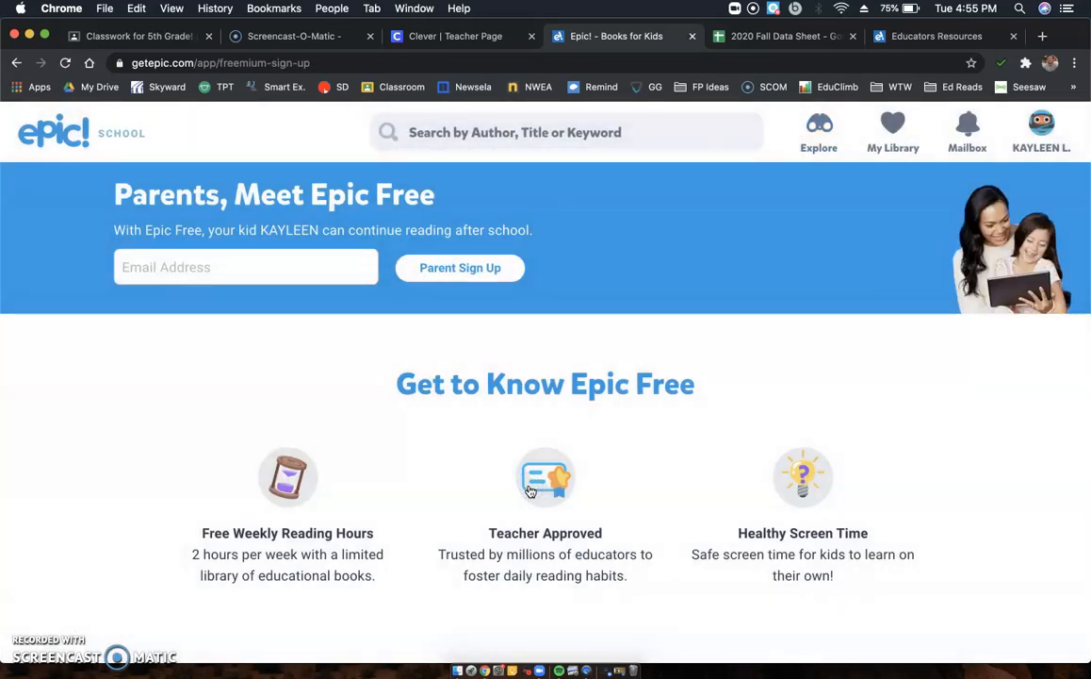
mouse_move(249, 299)
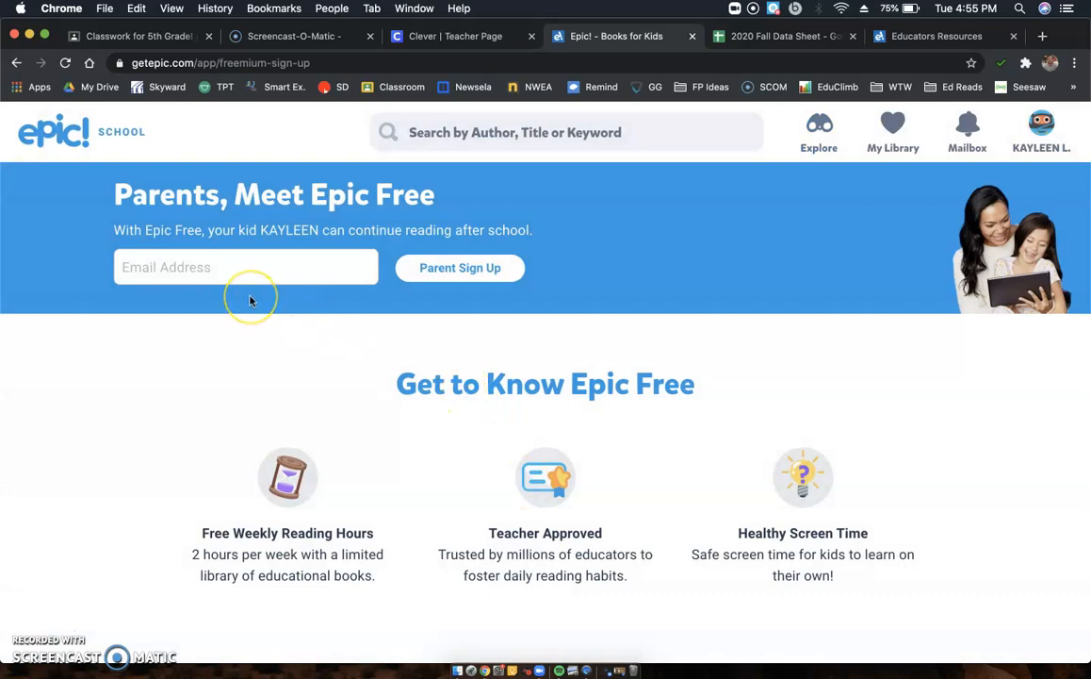
mouse_move(317, 418)
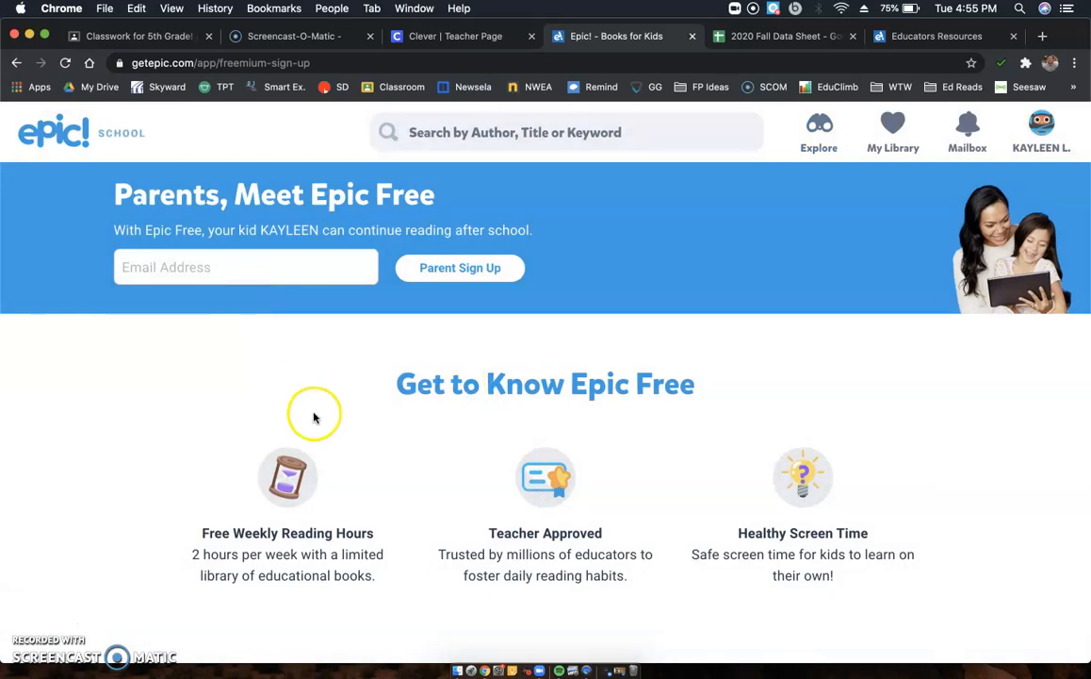
left_click(245, 267)
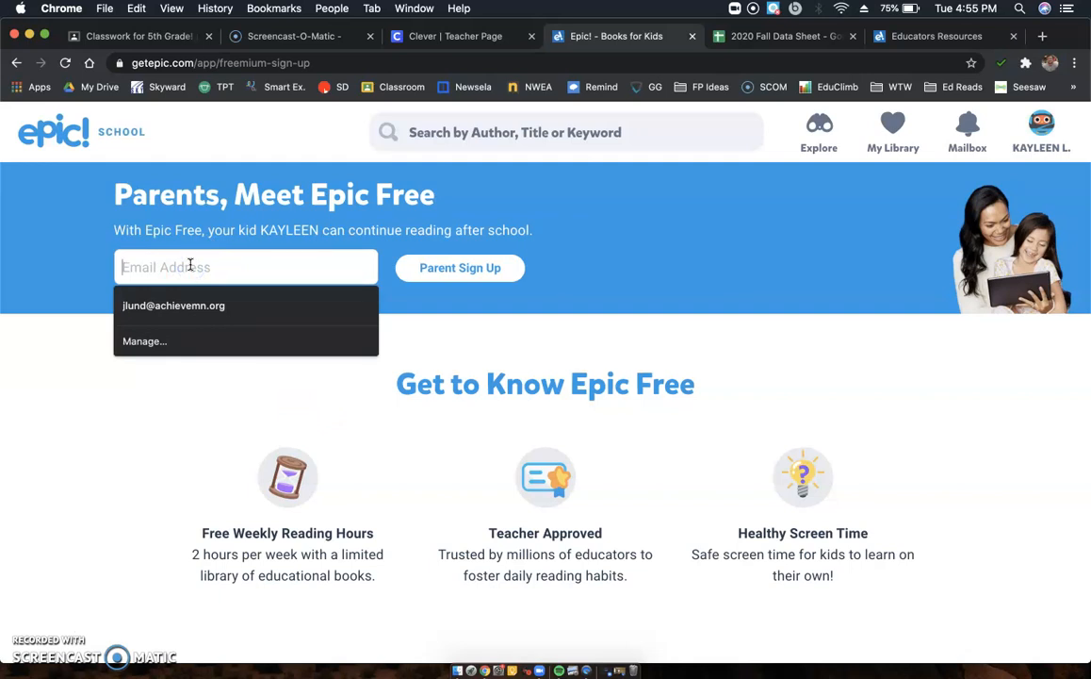
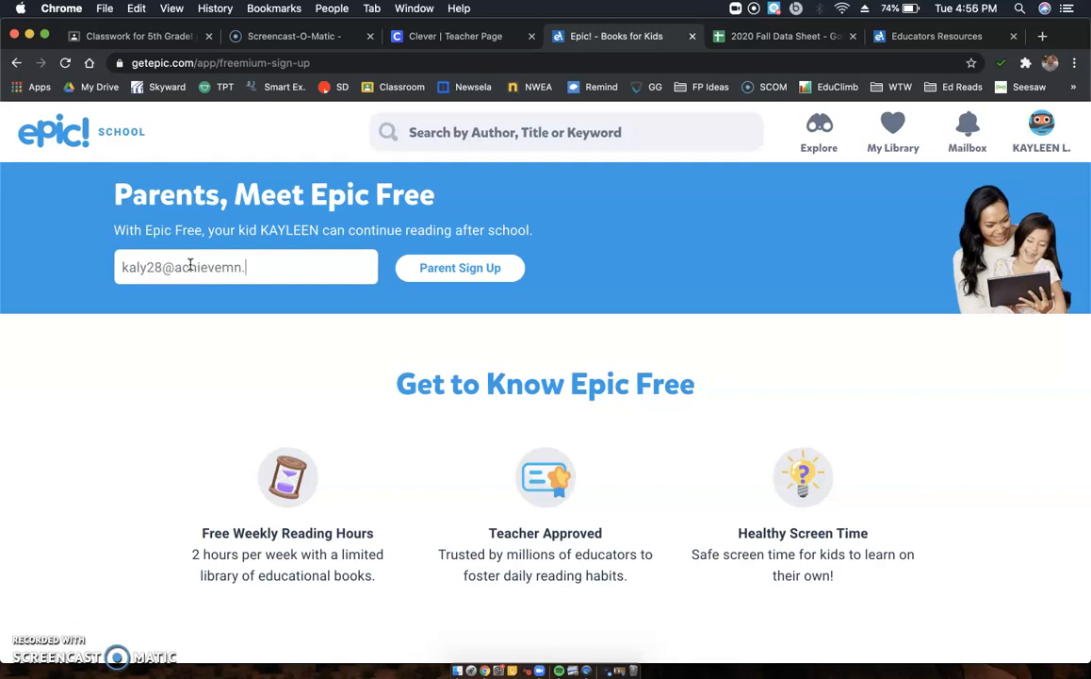
left_click(460, 268)
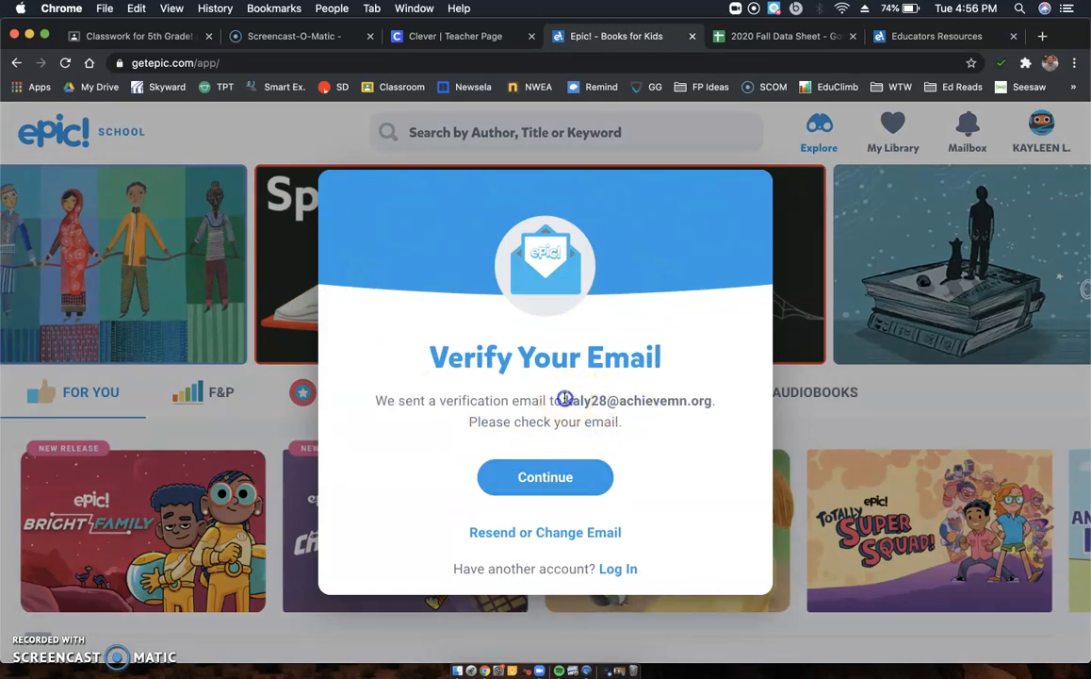
- Select the sent-to address, try Gmail in a new tab, then attempt Continue without verifying
left_click_drag(566, 400, 713, 400)
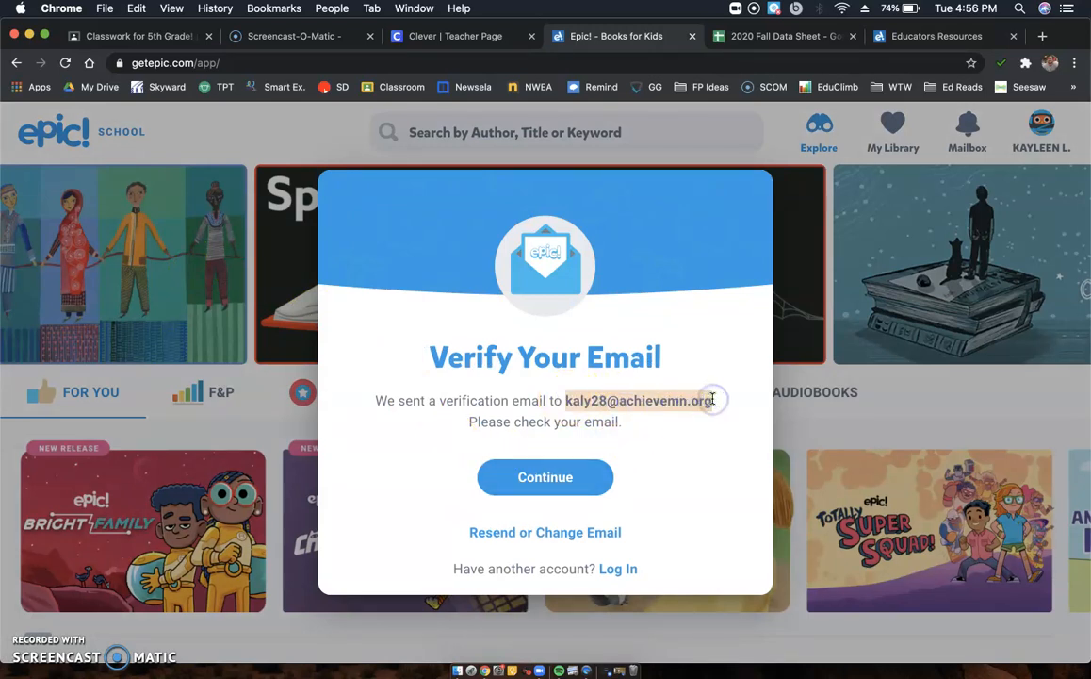
left_click(545, 475)
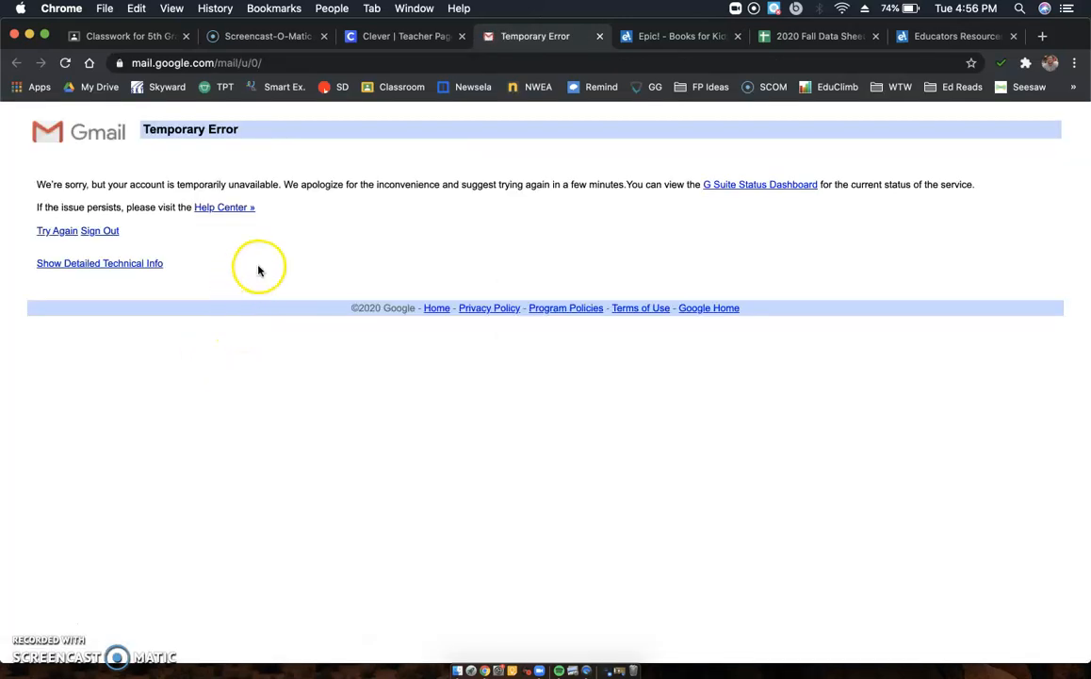
left_click(681, 35)
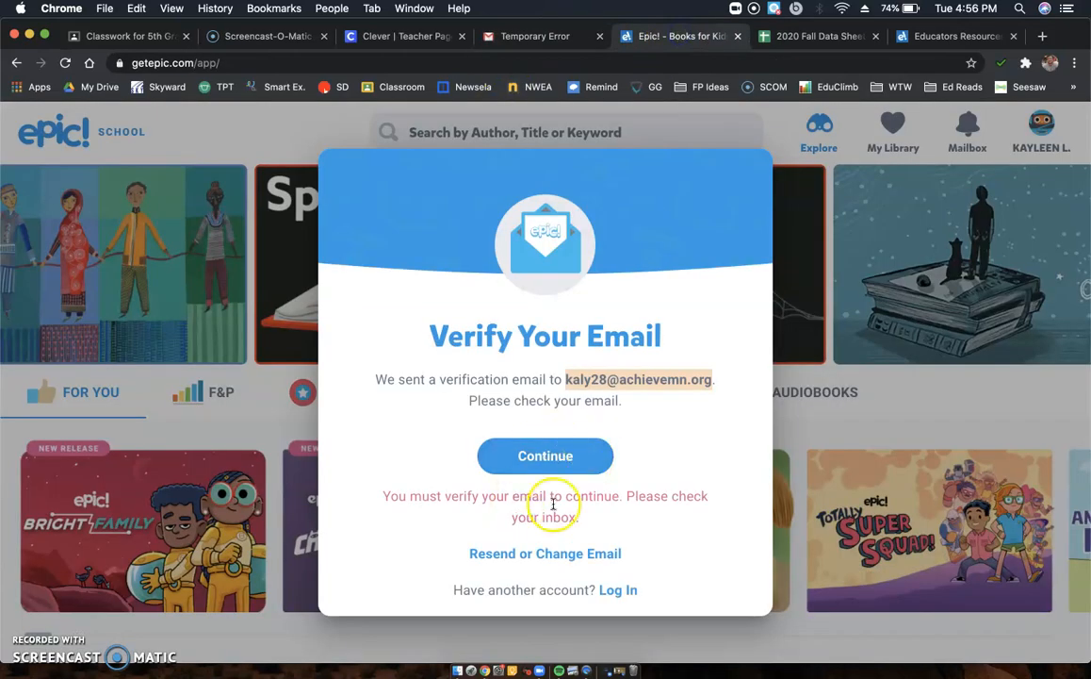
mouse_move(367, 253)
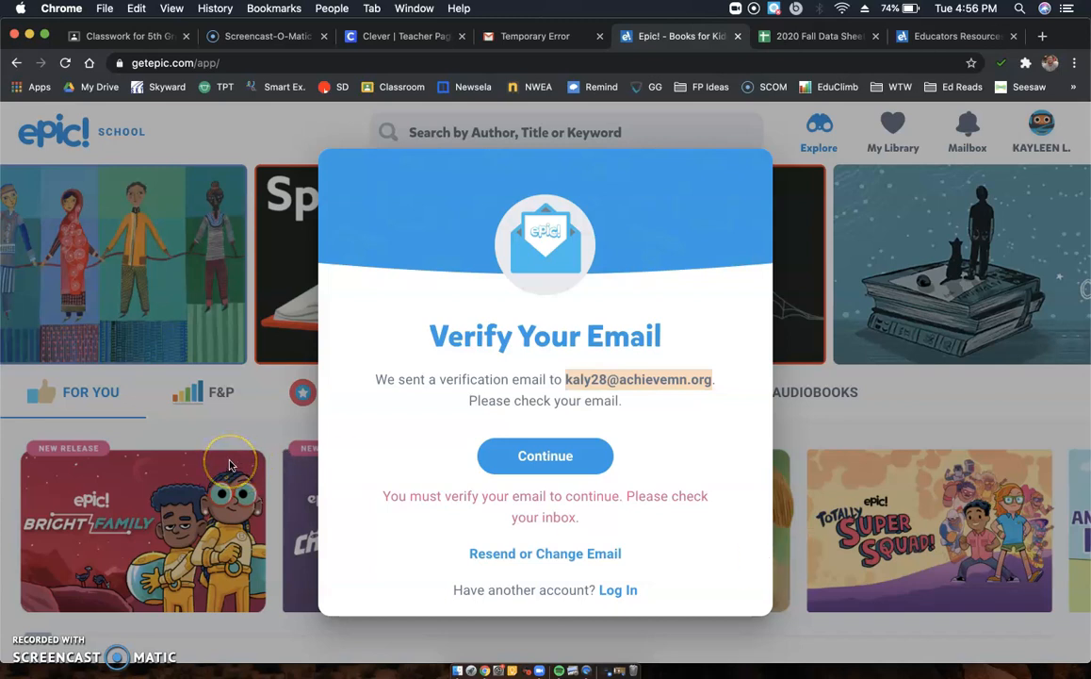
mouse_move(230, 462)
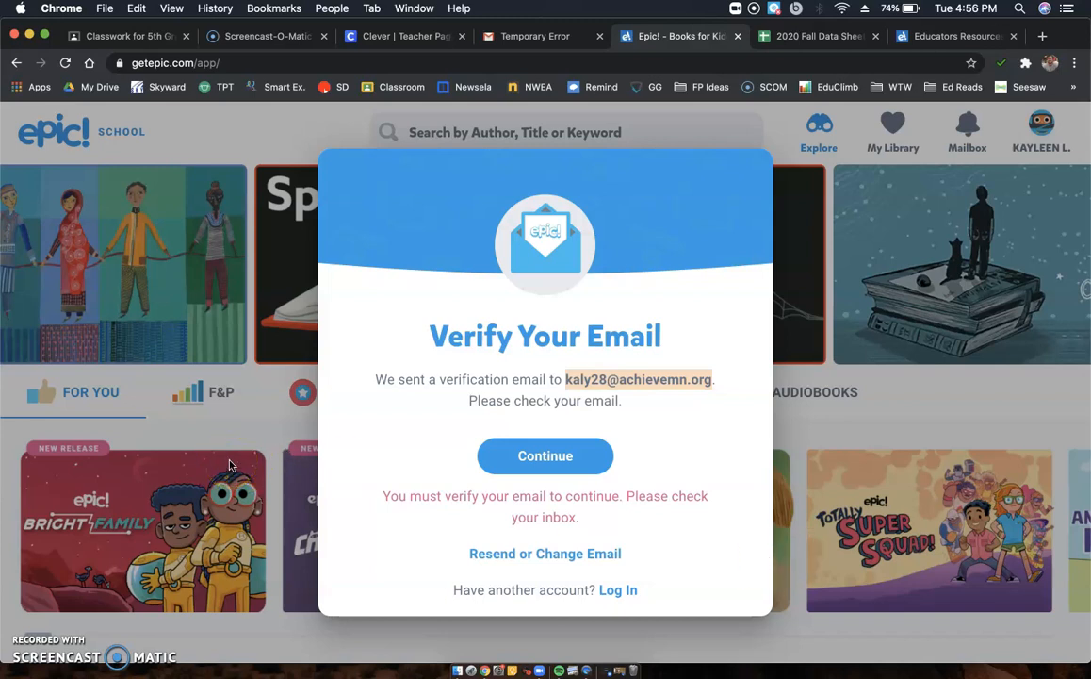